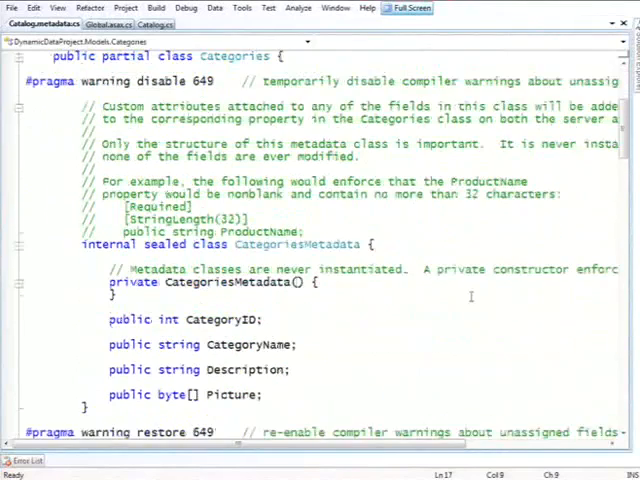
- Add [Range(0, 200, ErrorMessage="Bad range")] above the UnitsInStock property
{"action": "scroll", "scroll_direction": "down", "scroll_amount": 3}
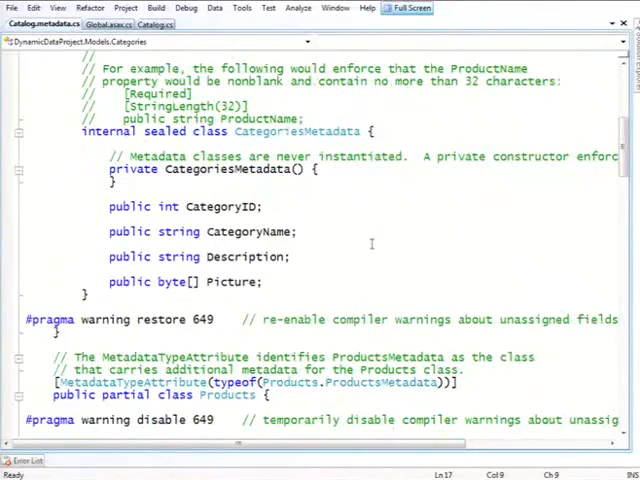
{"action": "scroll", "scroll_direction": "down", "scroll_amount": 3}
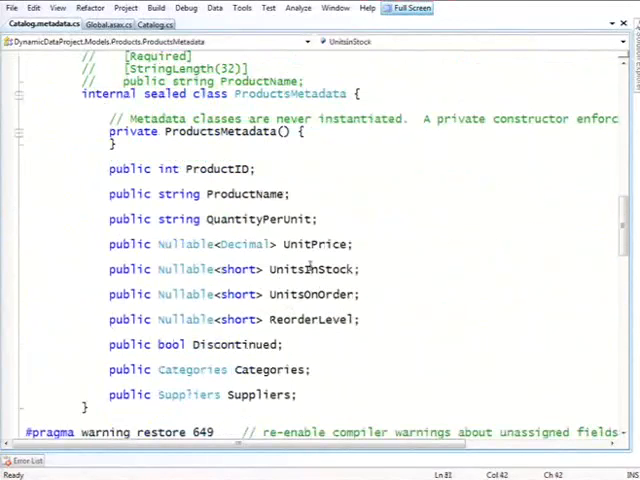
{"action": "mouse_move", "coordinate": [480, 267]}
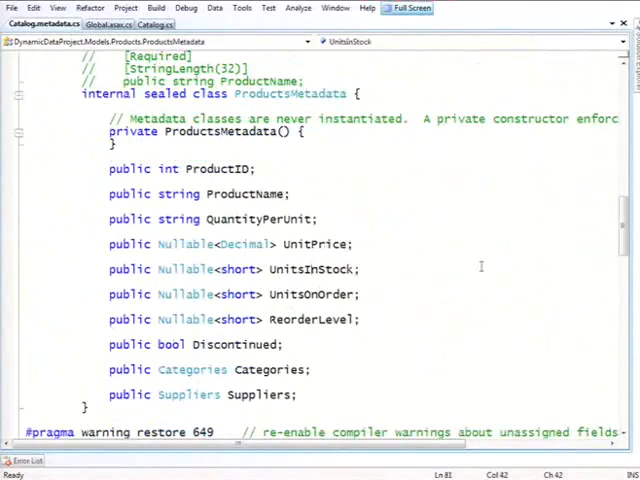
{"action": "mouse_move", "coordinate": [473, 290]}
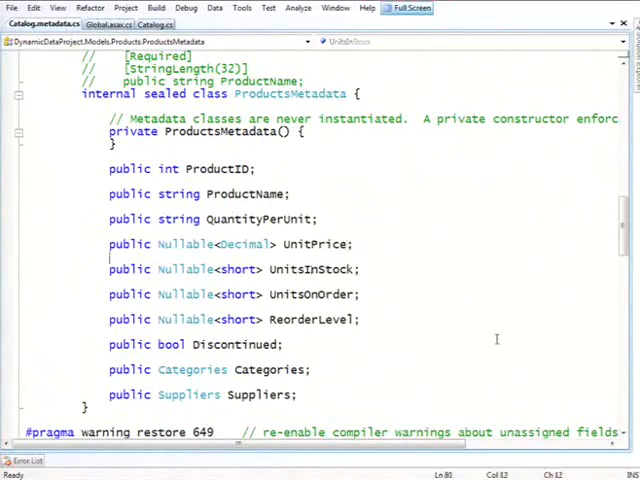
{"action": "type", "text": "[Ra"}
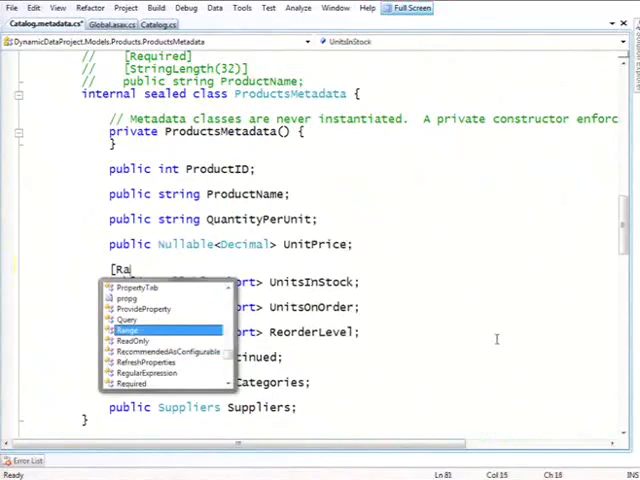
{"action": "type", "text": "nge(0"}
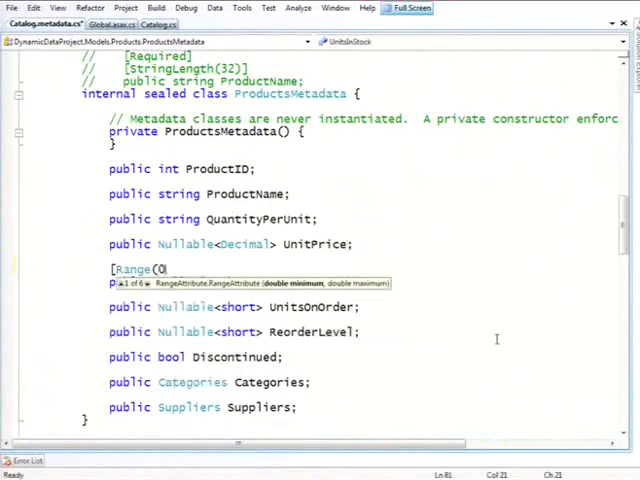
{"action": "type", "text": ", 1"}
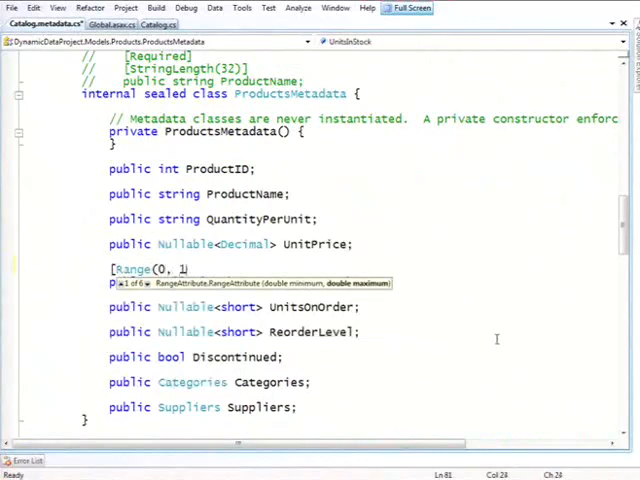
{"action": "type", "text": "00,"}
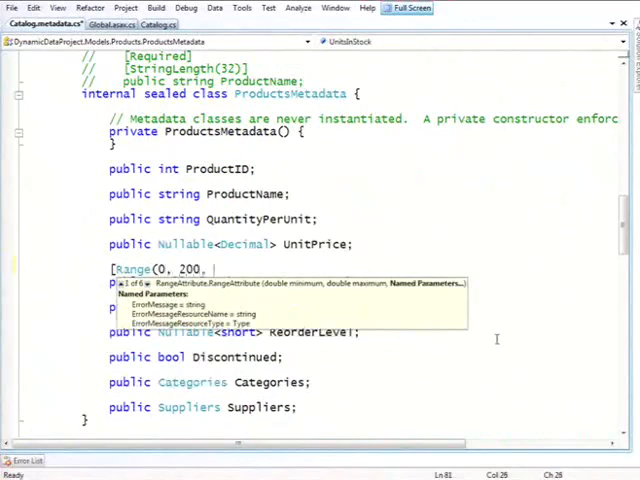
{"action": "type", "text": "ErrorMessage="}
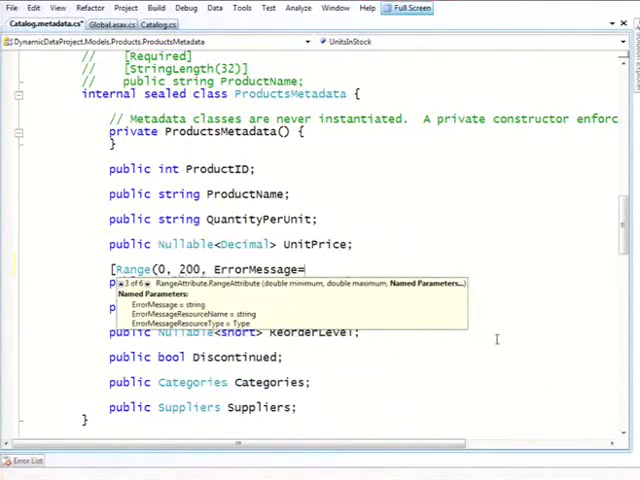
{"action": "type", "text": "Bad E"}
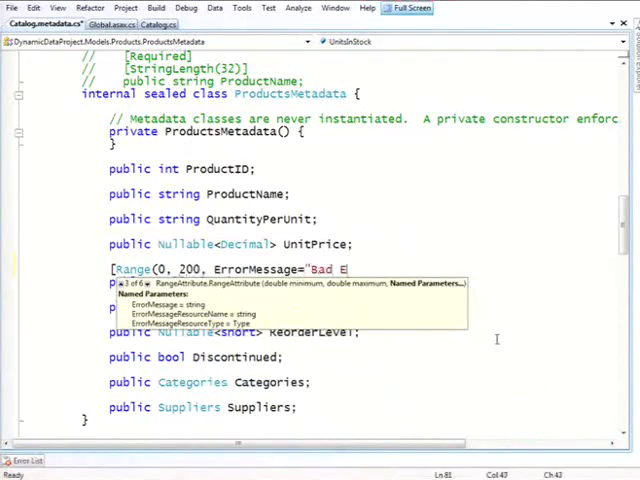
{"action": "type", "text": "ran"}
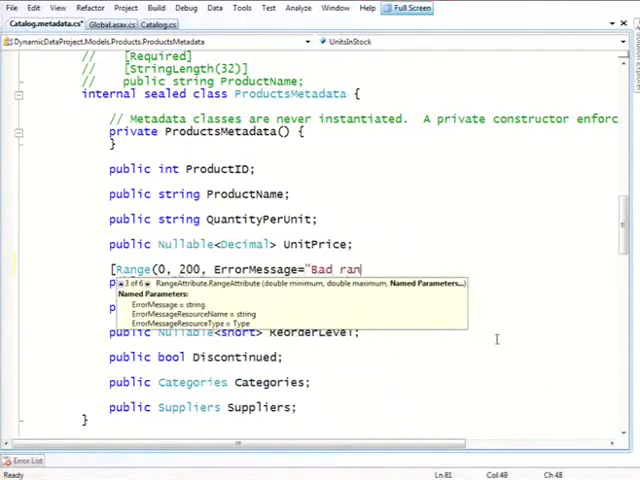
{"action": "type", "text": "ge\")"}
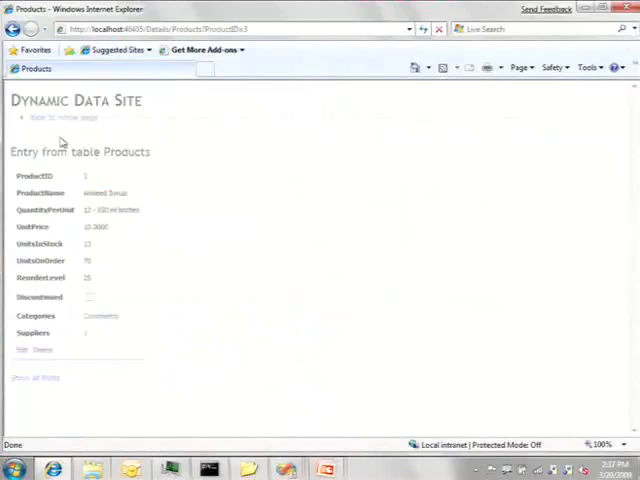
- Return to the full Products list and edit the Chang row
{"action": "left_click", "coordinate": [35, 377]}
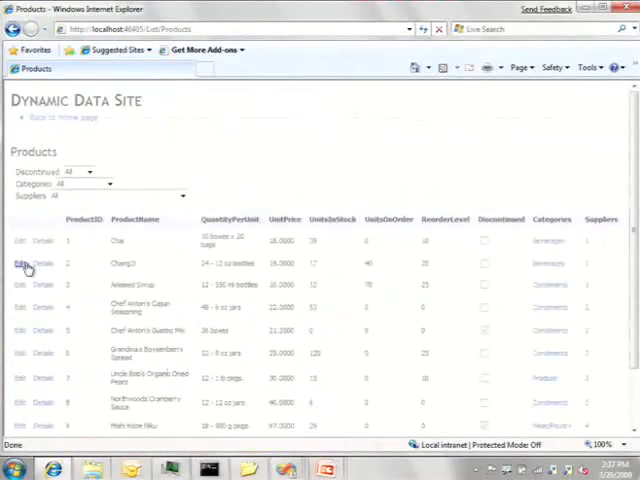
{"action": "left_click", "coordinate": [19, 263]}
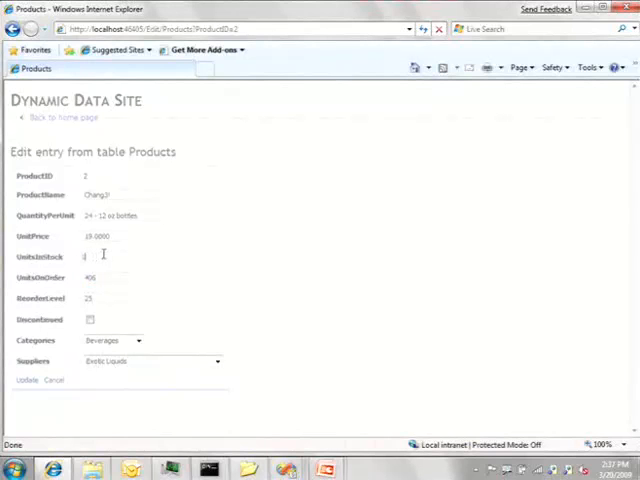
- Enter 340 as Chang's UnitsInStock to trigger Bad range, then return to Visual Studio
{"action": "type", "text": "340"}
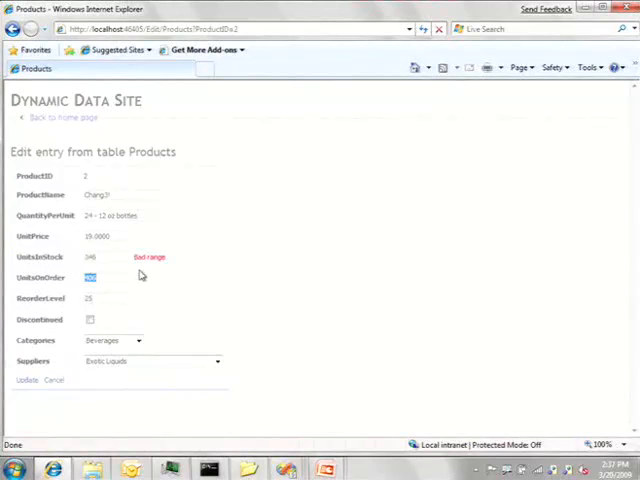
{"action": "left_click", "coordinate": [26, 380]}
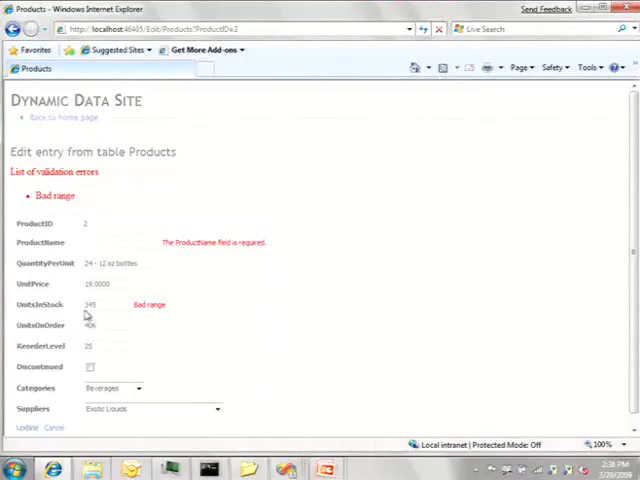
{"action": "mouse_move", "coordinate": [207, 309]}
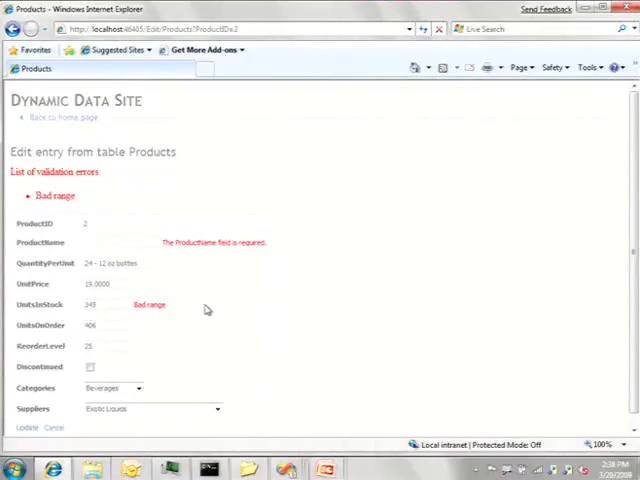
{"action": "key", "text": "alt+tab"}
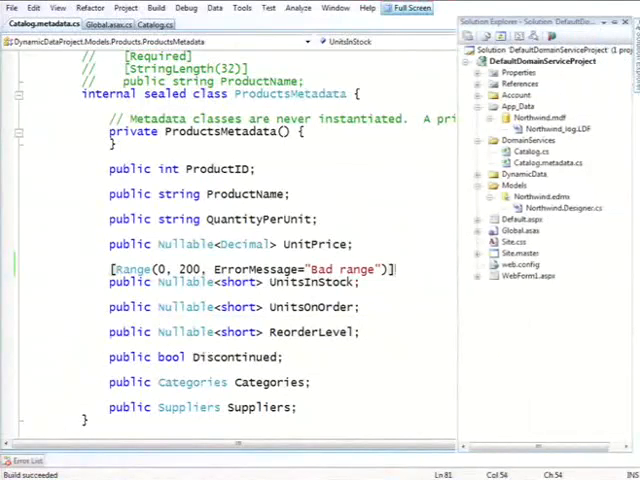
- Open Add Existing Item on the DynamicData/FieldTemplates folder in Solution Explorer
{"action": "left_click", "coordinate": [523, 173]}
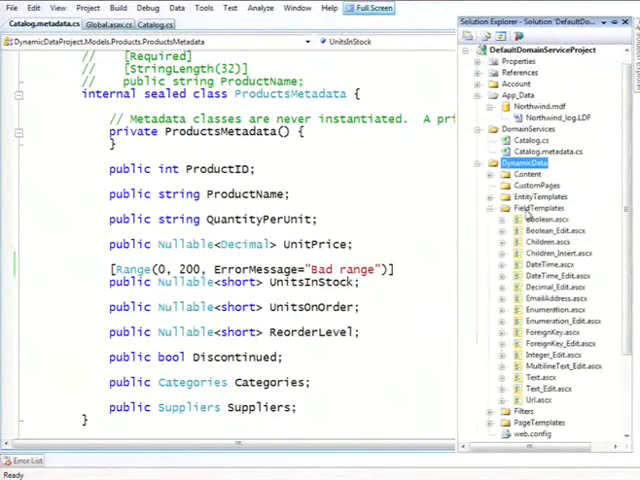
{"action": "left_click", "coordinate": [540, 207]}
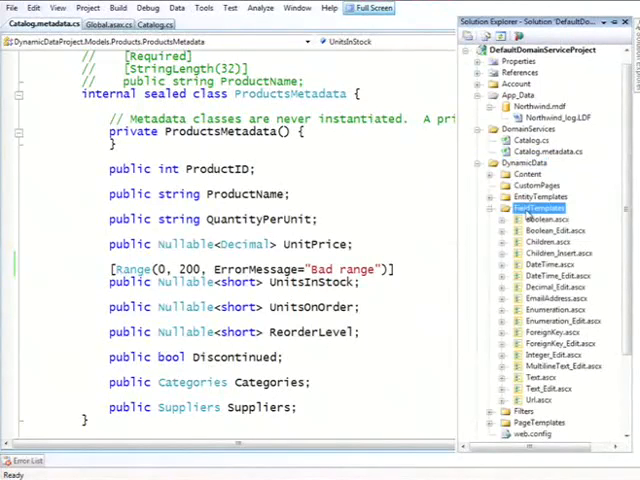
{"action": "right_click", "coordinate": [538, 209]}
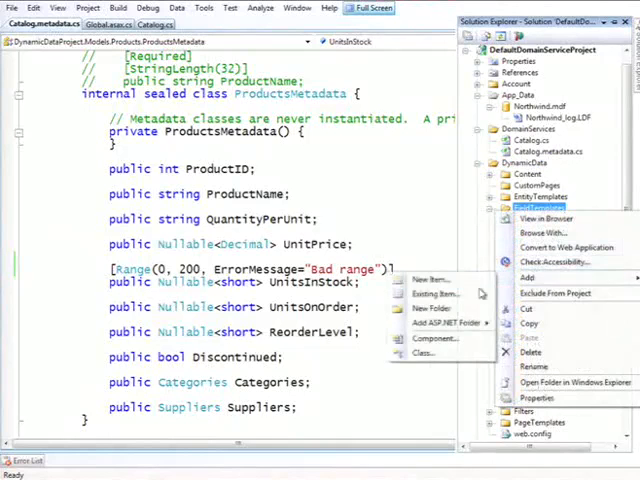
{"action": "left_click", "coordinate": [431, 293]}
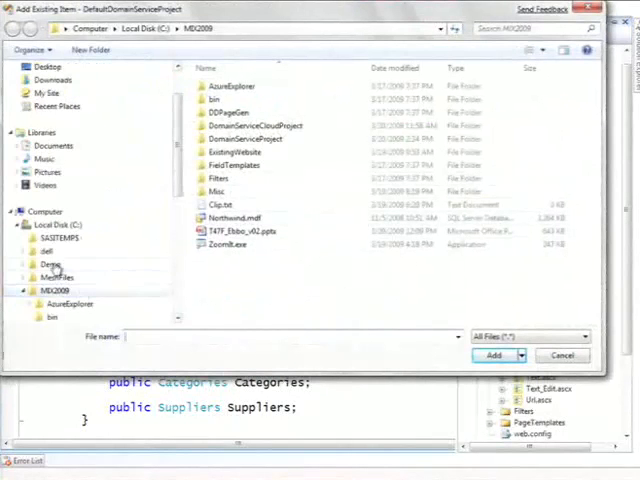
- Add IntegerSlider_Edit.ascx from C:\MIX2009\FieldTemplates into the project
{"action": "left_click", "coordinate": [234, 165]}
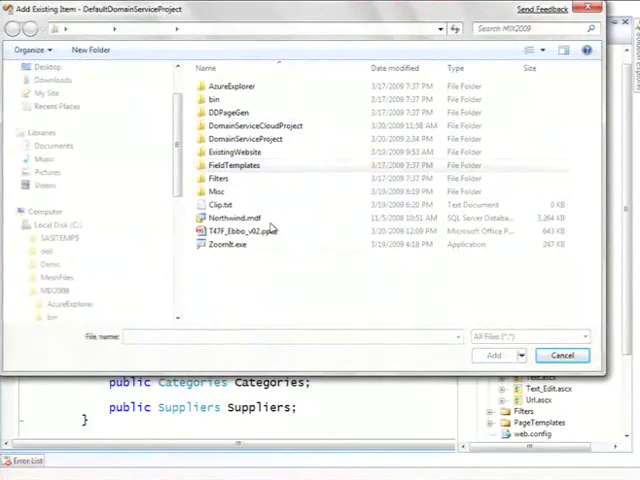
{"action": "double_click", "coordinate": [232, 165]}
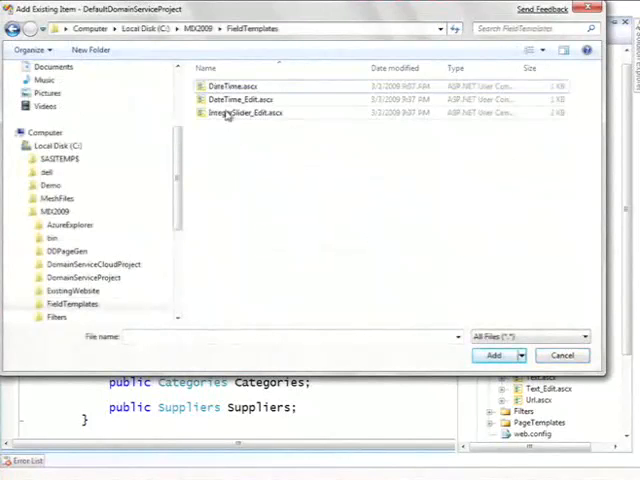
{"action": "left_click", "coordinate": [563, 355]}
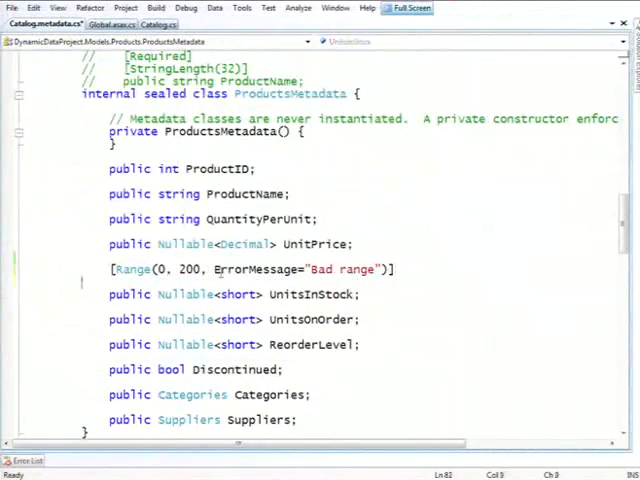
- Add [UIHint("IntegerSlider")] to the UnitsInStock property
{"action": "type", "text": "[UIHint(\""}
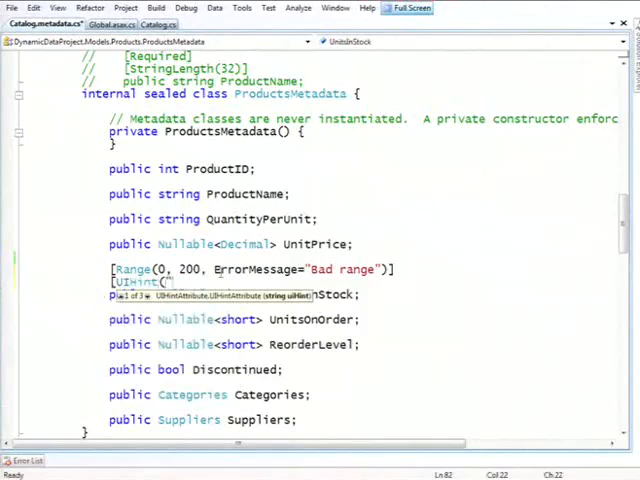
{"action": "type", "text": "IntegerSlider"}
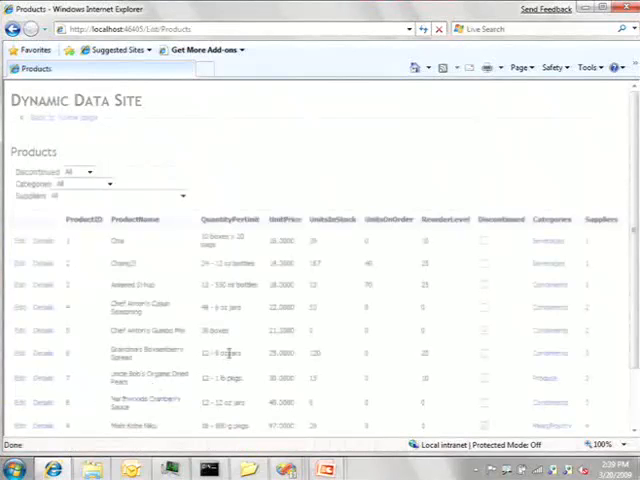
{"action": "mouse_move", "coordinate": [232, 352]}
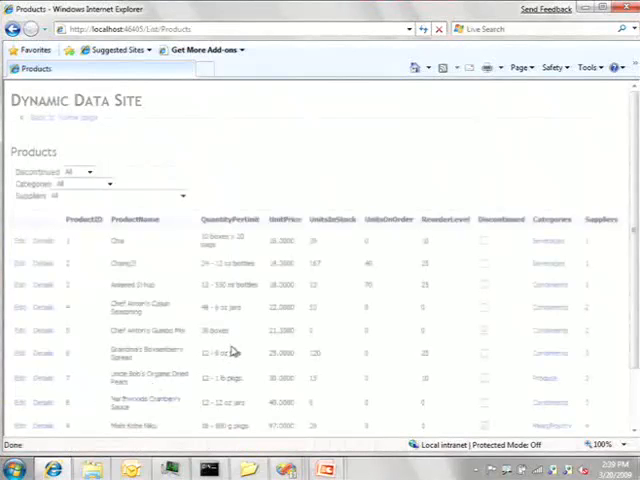
- Switch from the Products list page back to Visual Studio
{"action": "key", "text": "alt+tab"}
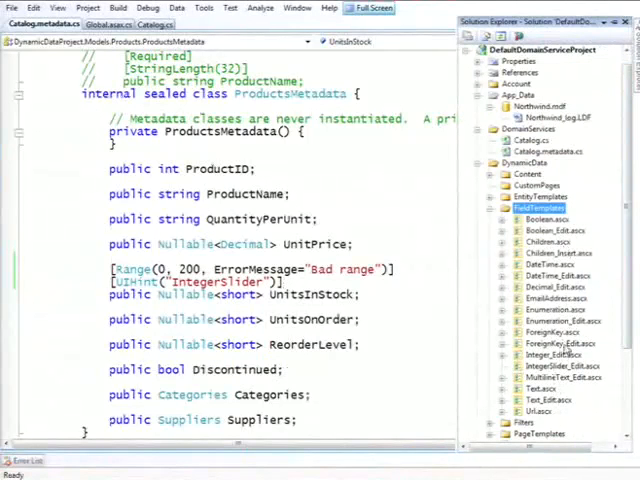
- Open IntegerSlider_Edit.ascx and scroll through its Range-driven slider bounds code
{"action": "left_click", "coordinate": [560, 366]}
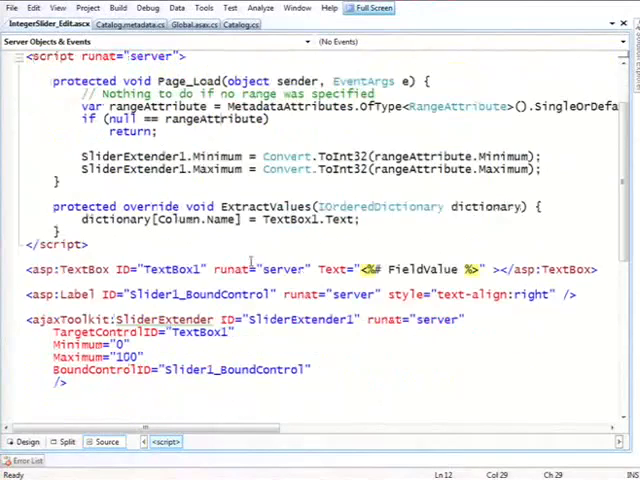
{"action": "scroll", "scroll_direction": "down", "scroll_amount": 3}
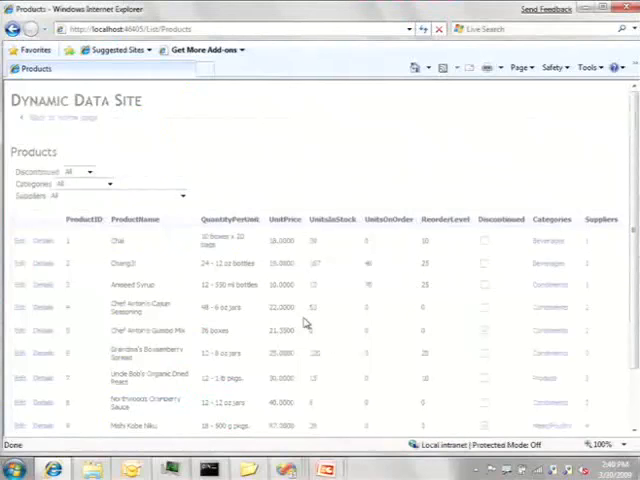
{"action": "left_click", "coordinate": [180, 196]}
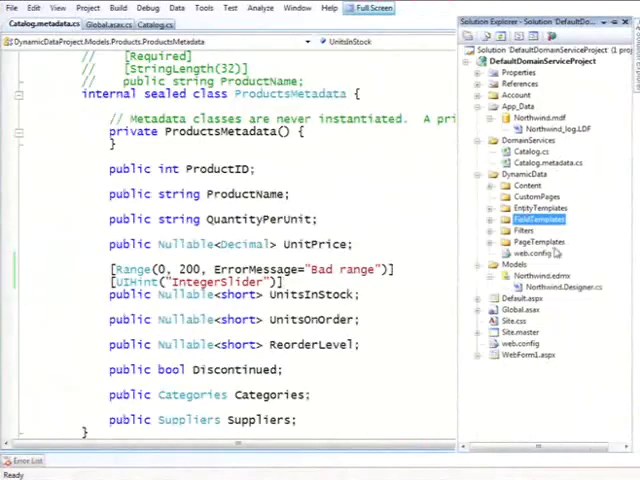
- Expand DynamicData/Filters and bring up its Add Existing Item menu
{"action": "left_click", "coordinate": [522, 230]}
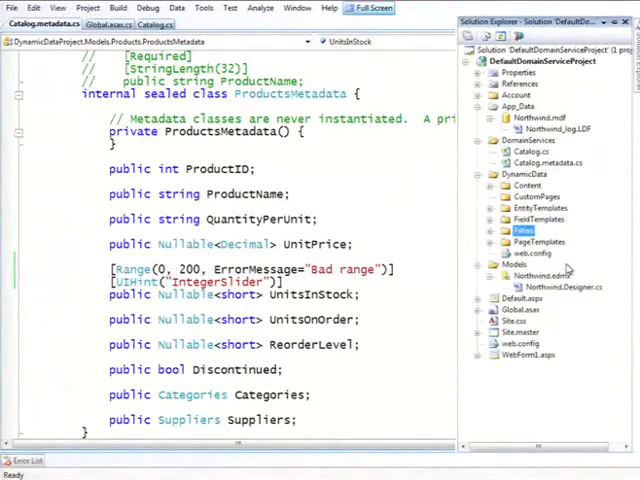
{"action": "left_click", "coordinate": [492, 231]}
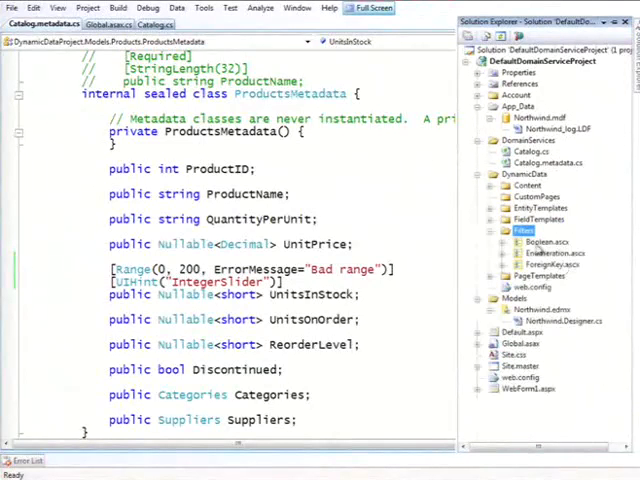
{"action": "right_click", "coordinate": [519, 231]}
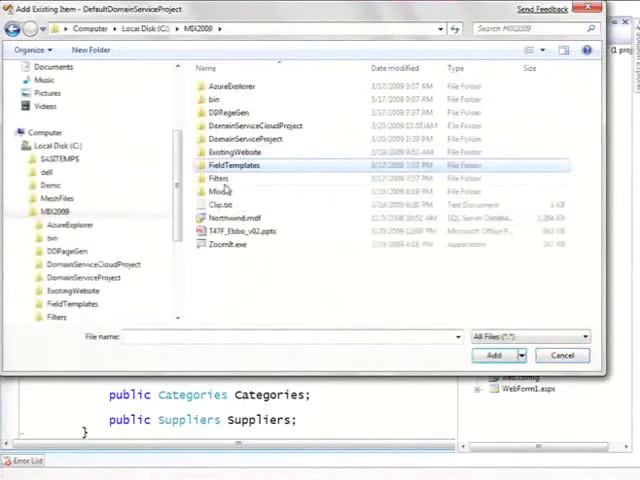
- Add the three MultiForeignKey files from MIX2009/Filters into the project
{"action": "double_click", "coordinate": [218, 178]}
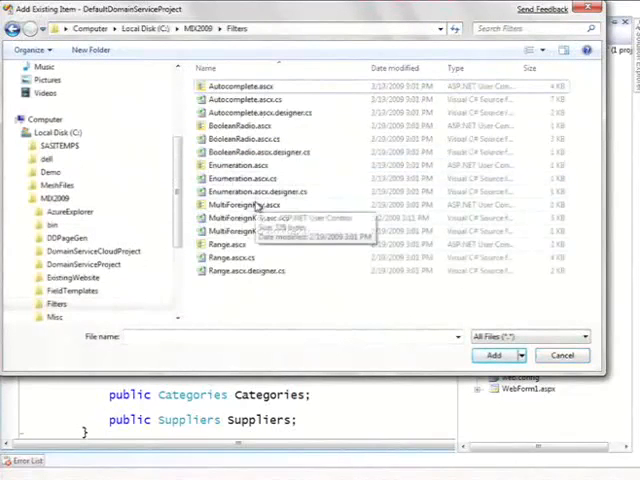
{"action": "left_click", "coordinate": [245, 204]}
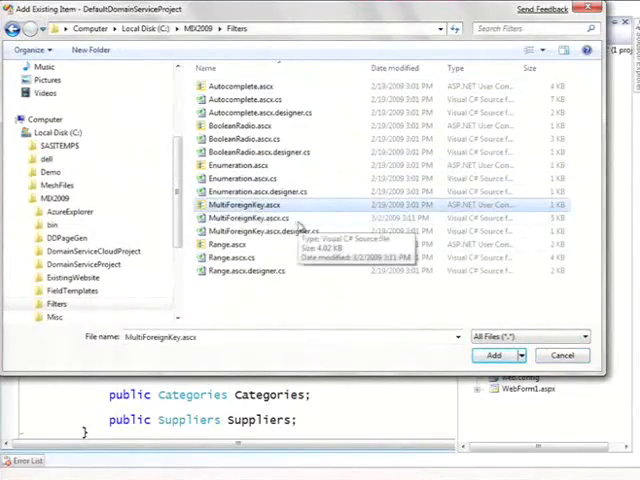
{"action": "left_click", "coordinate": [270, 231]}
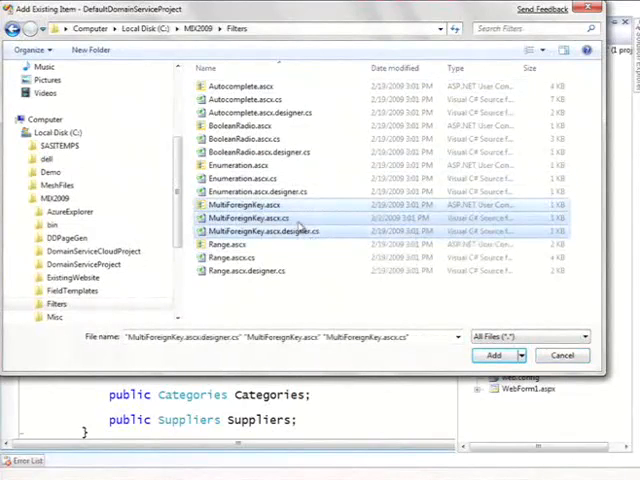
{"action": "left_click", "coordinate": [492, 355]}
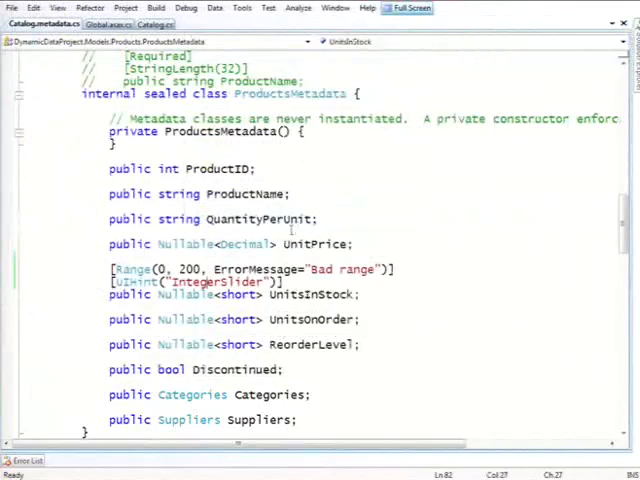
- Add [FilterUIHint("MultiForeignKey")] above the Categories property and run the site with Ctrl+F5
{"action": "scroll", "scroll_direction": "down", "scroll_amount": 3}
{"action": "type", "text": "["}
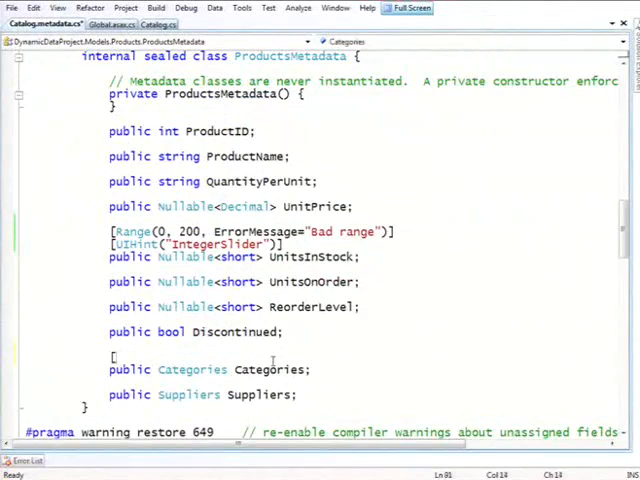
{"action": "type", "text": "F"}
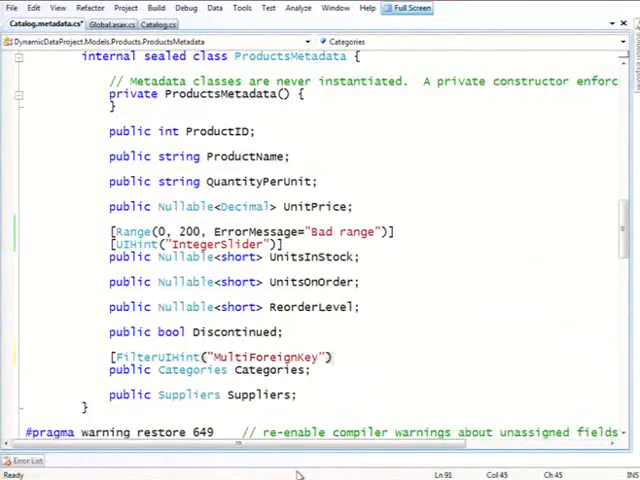
{"action": "key", "text": "F6"}
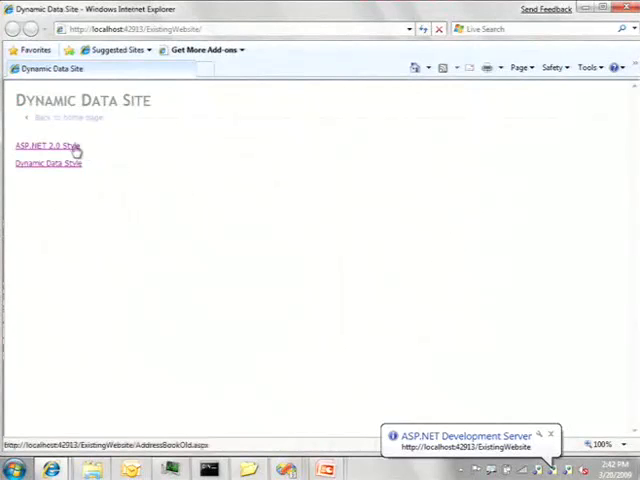
- Open the 'ASP.NET 2.0 Style' address book and select a contact row to show its details
{"action": "left_click", "coordinate": [46, 146]}
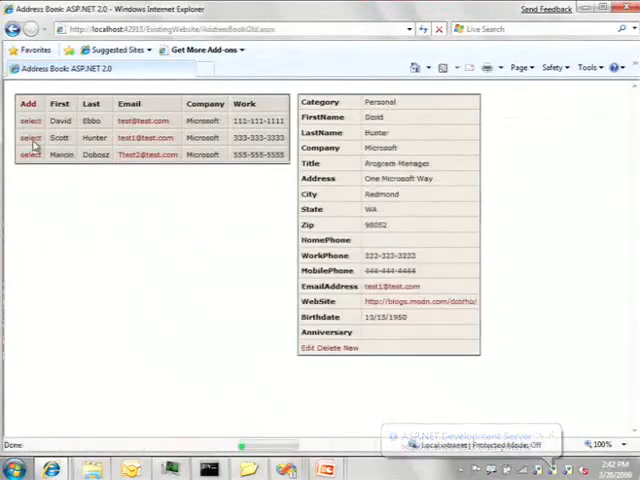
{"action": "left_click", "coordinate": [29, 137]}
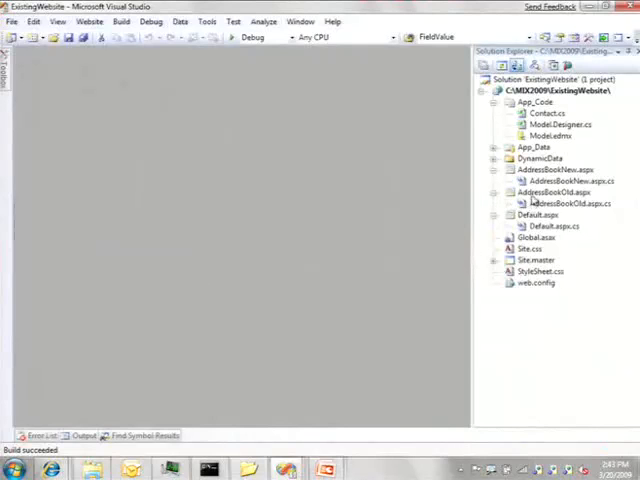
- Review AddressBookOld.aspx's DetailsView template field markup, then open AddressBookNew.aspx
{"action": "left_click", "coordinate": [552, 192]}
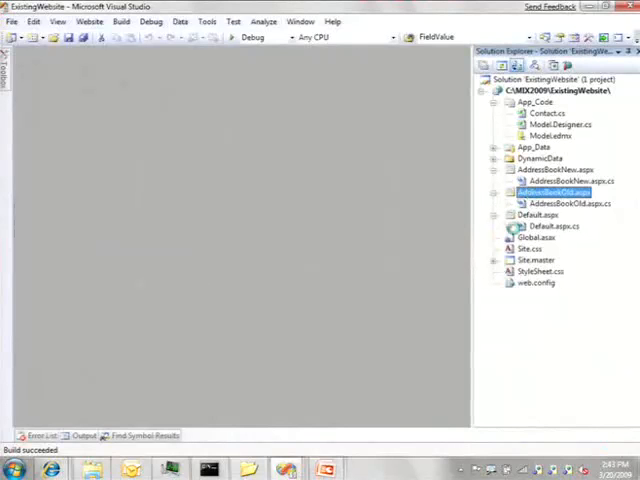
{"action": "double_click", "coordinate": [558, 191]}
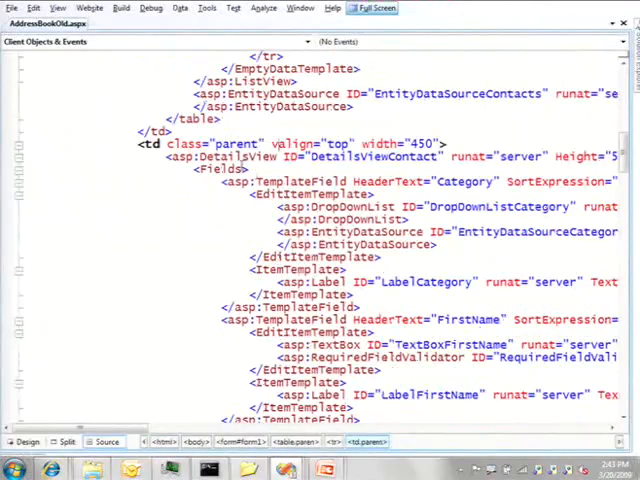
{"action": "scroll", "scroll_direction": "down", "scroll_amount": 3}
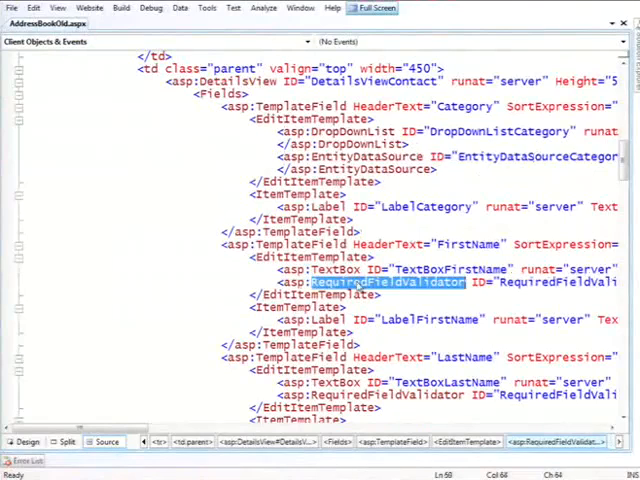
{"action": "scroll", "scroll_direction": "down", "scroll_amount": 3}
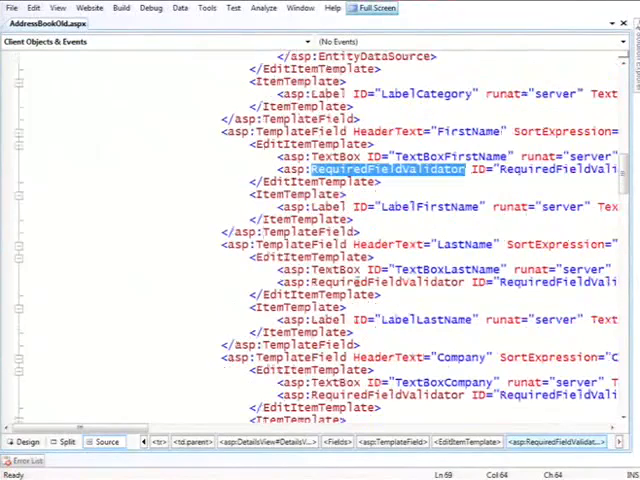
{"action": "scroll", "scroll_direction": "down", "scroll_amount": 3}
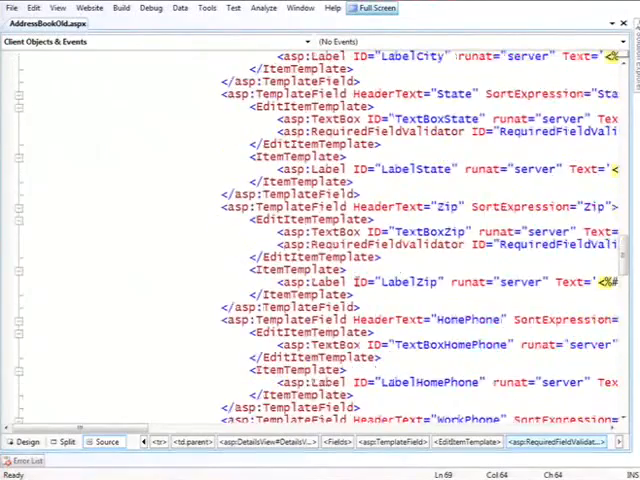
{"action": "scroll", "scroll_direction": "down", "scroll_amount": 3}
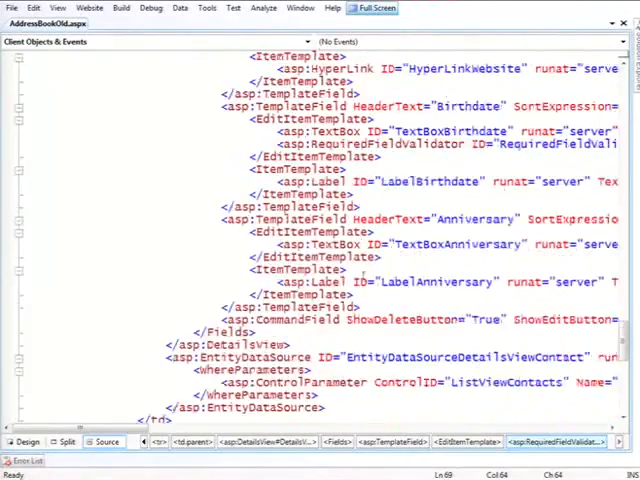
{"action": "scroll", "scroll_direction": "down", "scroll_amount": 3}
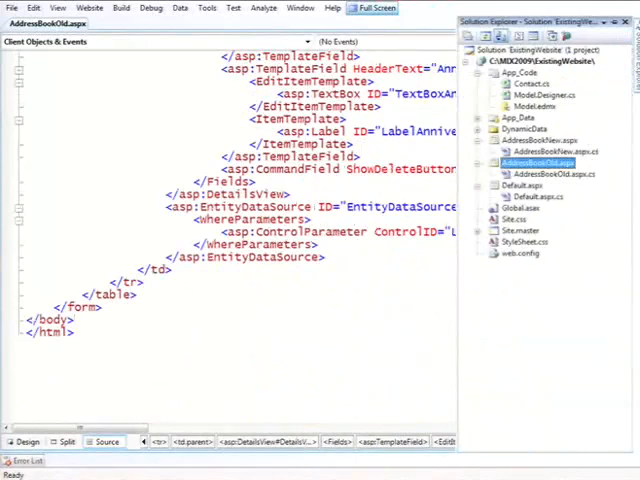
{"action": "left_click", "coordinate": [544, 152]}
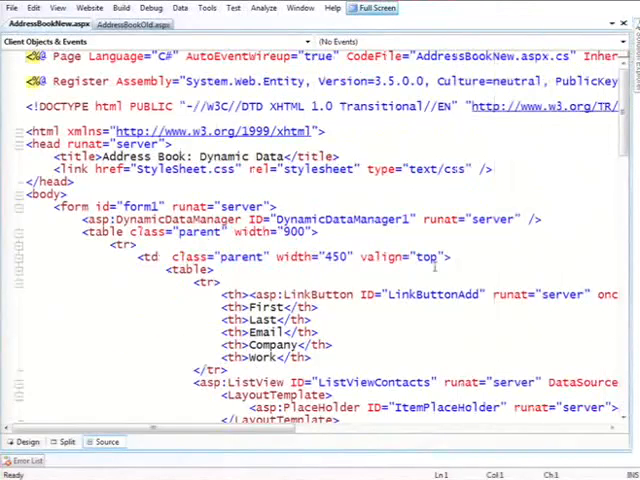
{"action": "scroll", "scroll_direction": "down", "scroll_amount": 3}
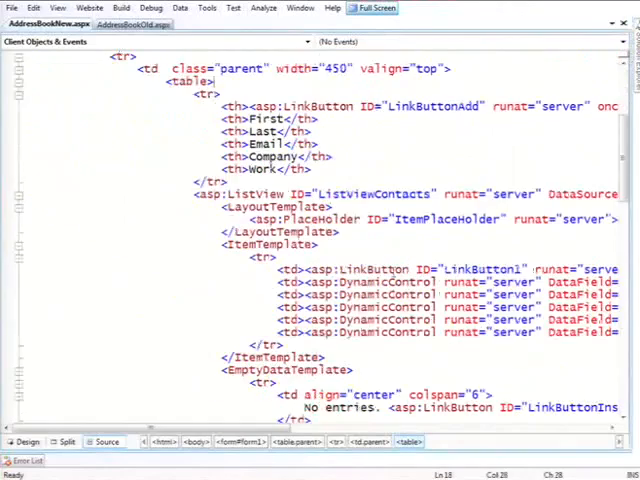
{"action": "scroll", "scroll_direction": "down", "scroll_amount": 3}
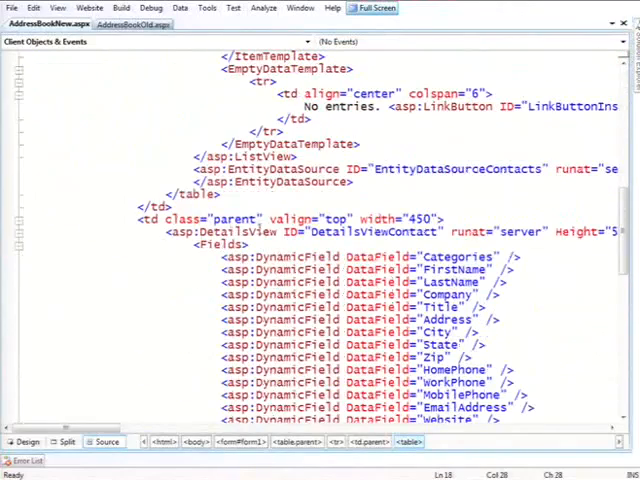